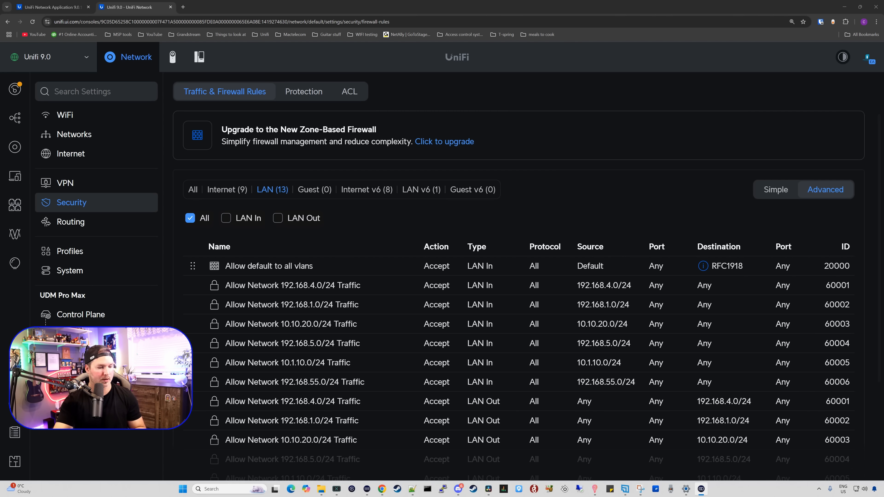
# Step: Start the migration to the zone-based firewall from the upgrade dialog
pyautogui.scroll(-3)
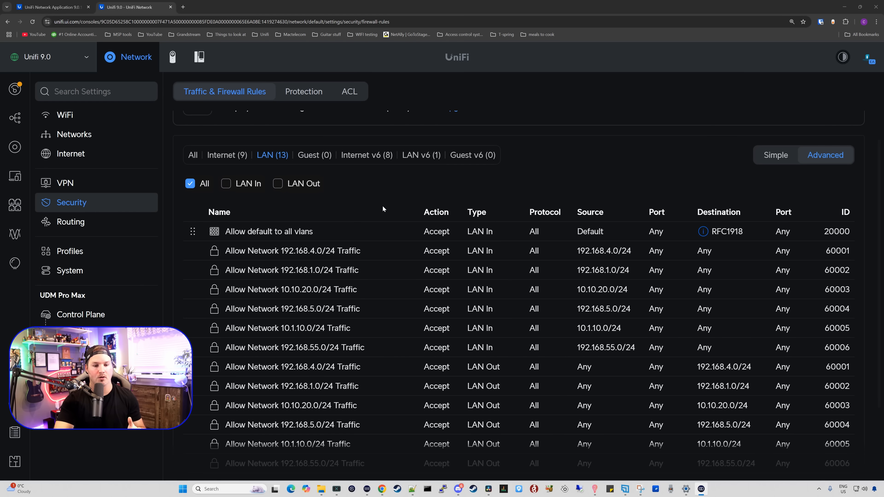
pyautogui.moveTo(364, 318)
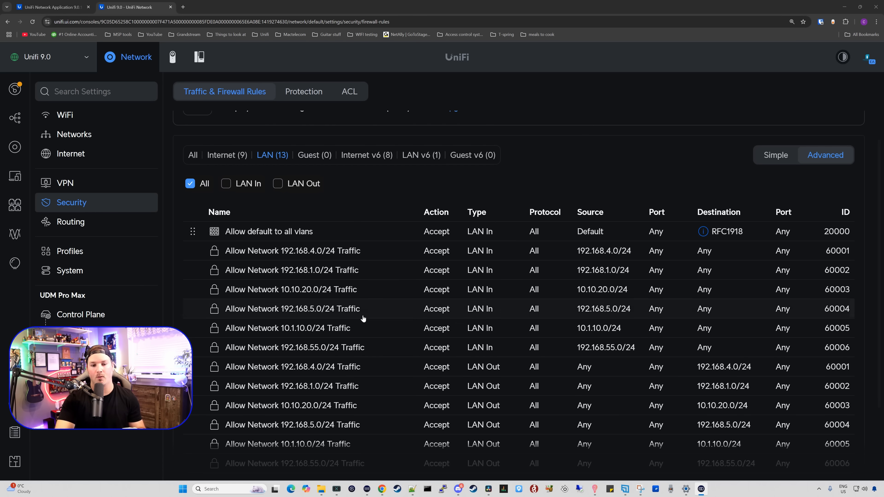
pyautogui.moveTo(372, 279)
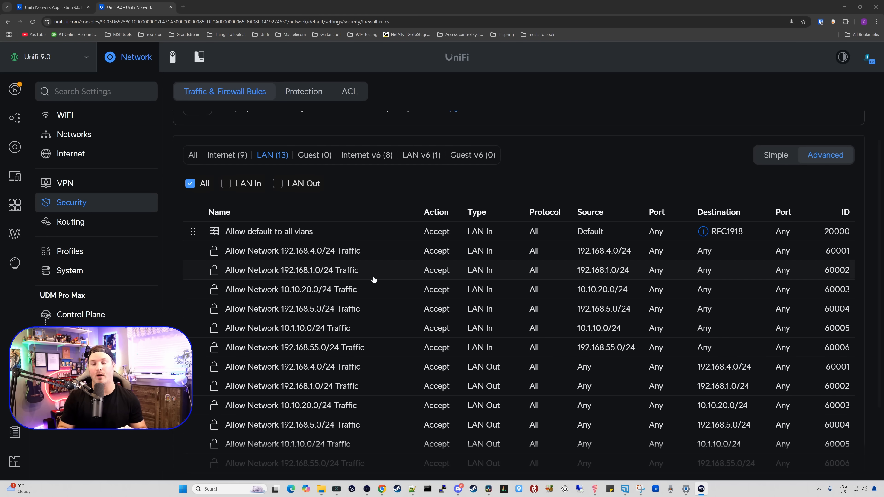
pyautogui.scroll(3)
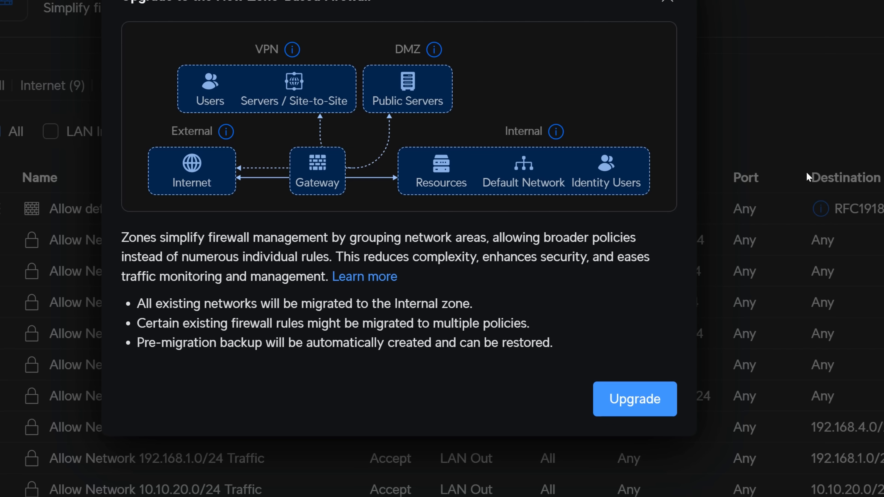
pyautogui.moveTo(809, 216)
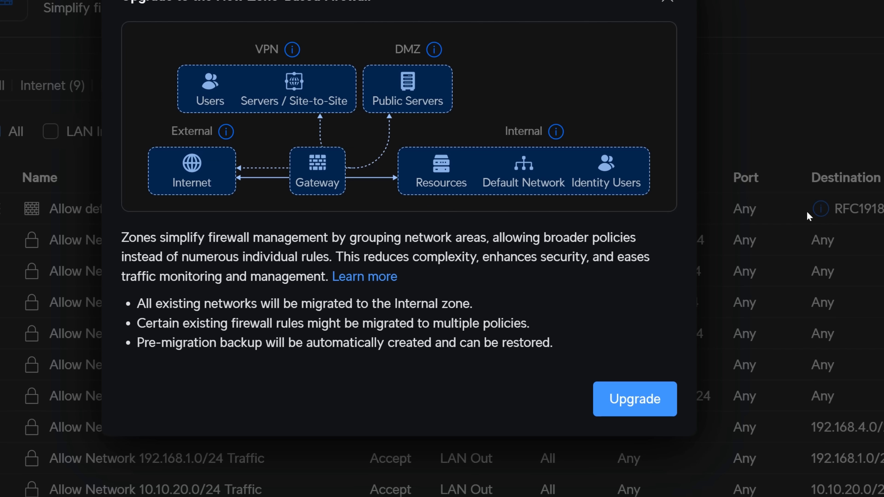
pyautogui.click(633, 399)
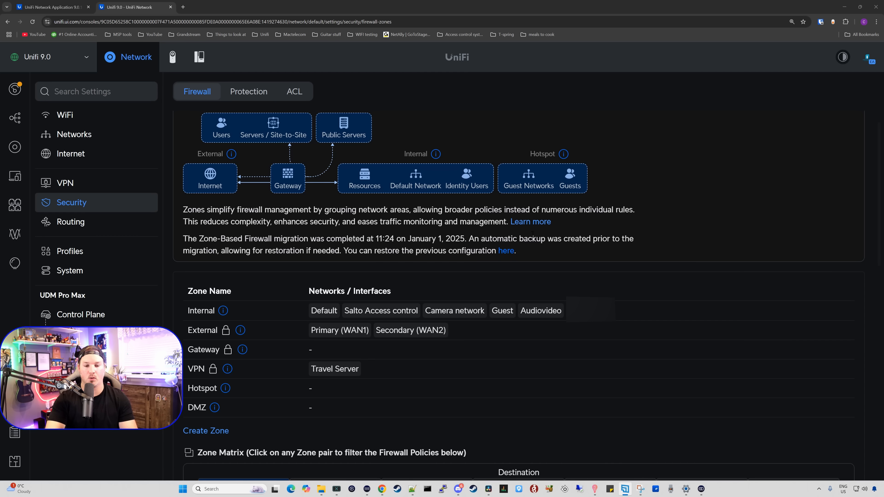
pyautogui.moveTo(505, 250)
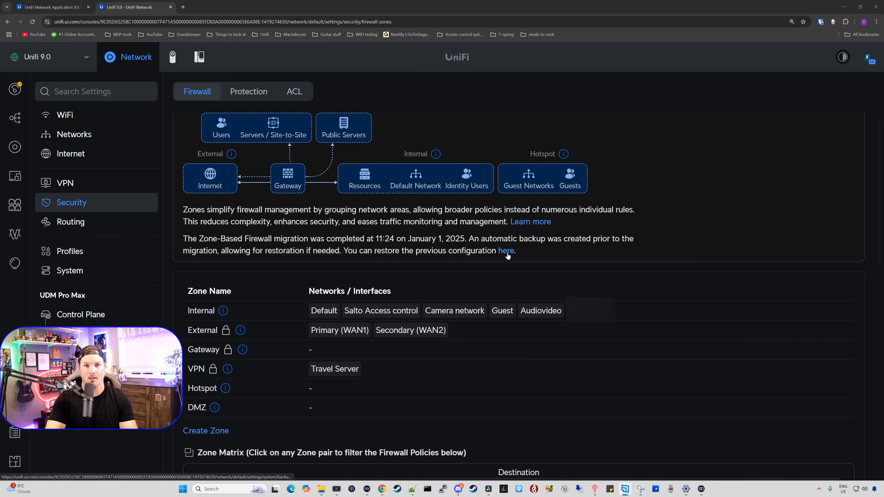
# Step: Review the zone list and Zone Matrix, inspecting the Hotspot-to-DMZ Block All policy
pyautogui.scroll(-3)
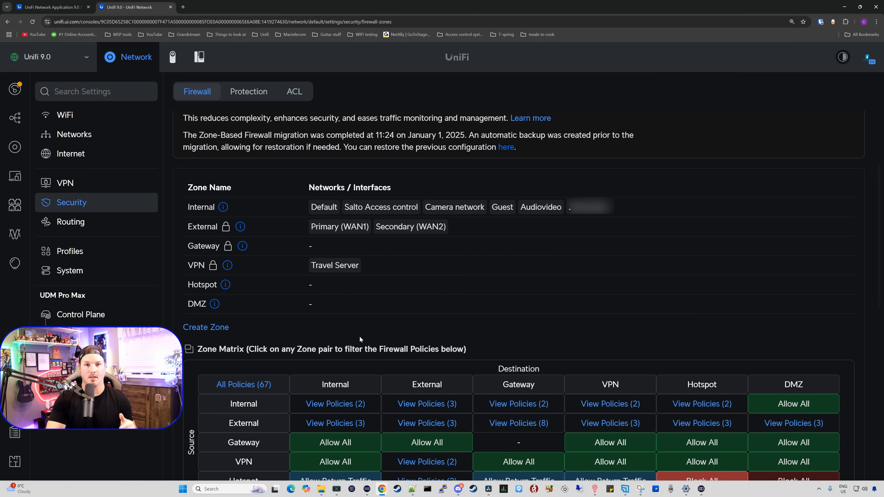
pyautogui.scroll(-3)
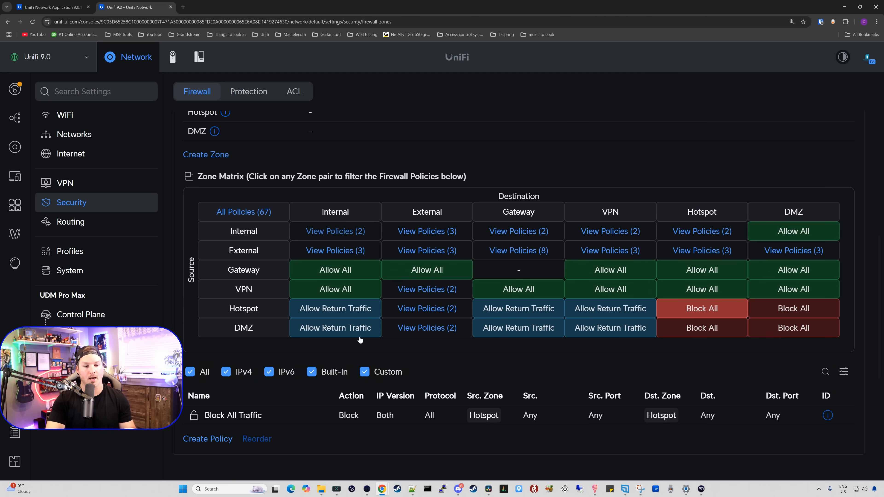
pyautogui.moveTo(284, 188)
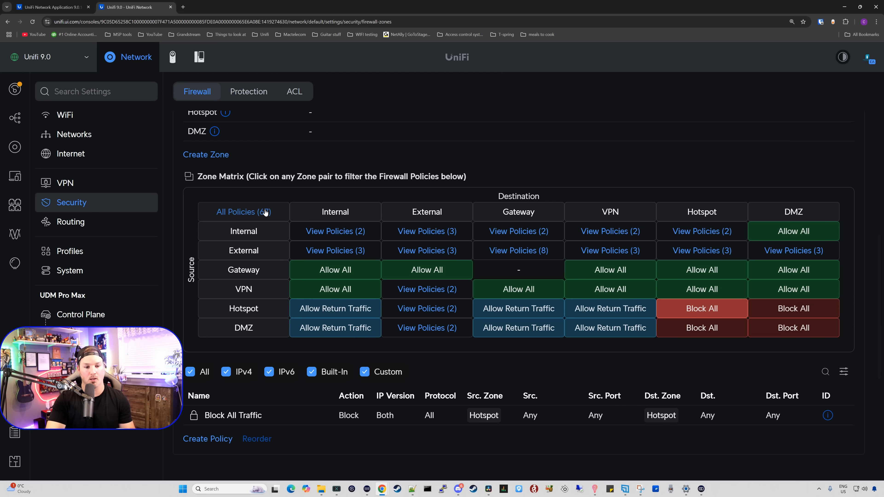
pyautogui.scroll(-3)
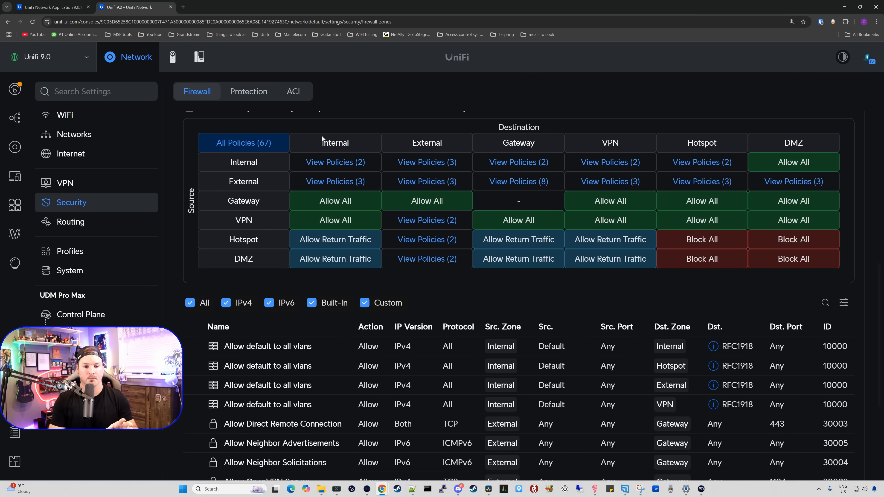
pyautogui.moveTo(811, 240)
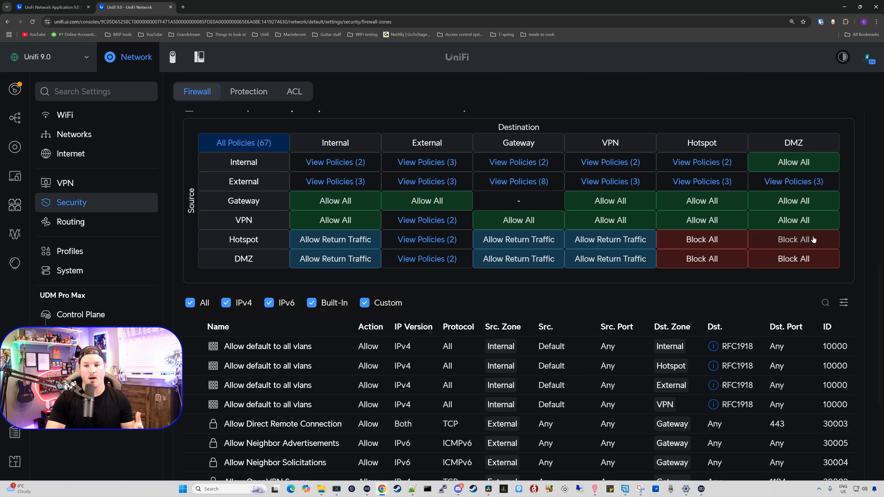
pyautogui.click(793, 239)
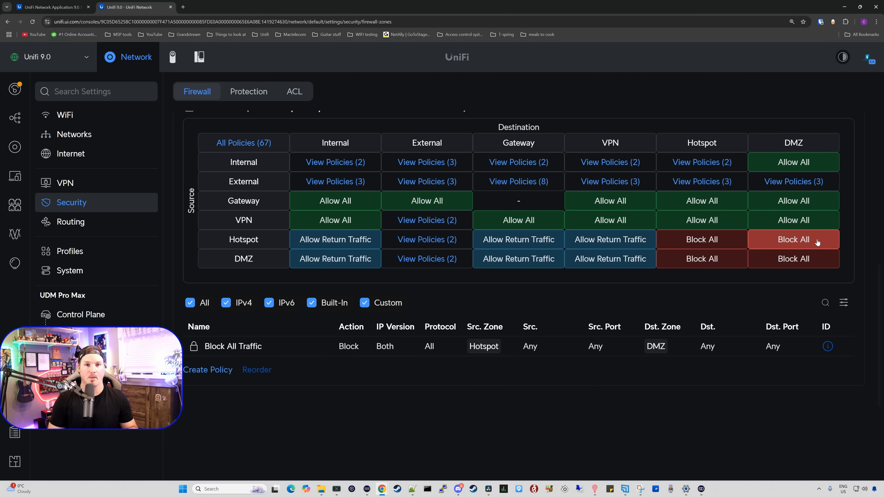
pyautogui.click(248, 91)
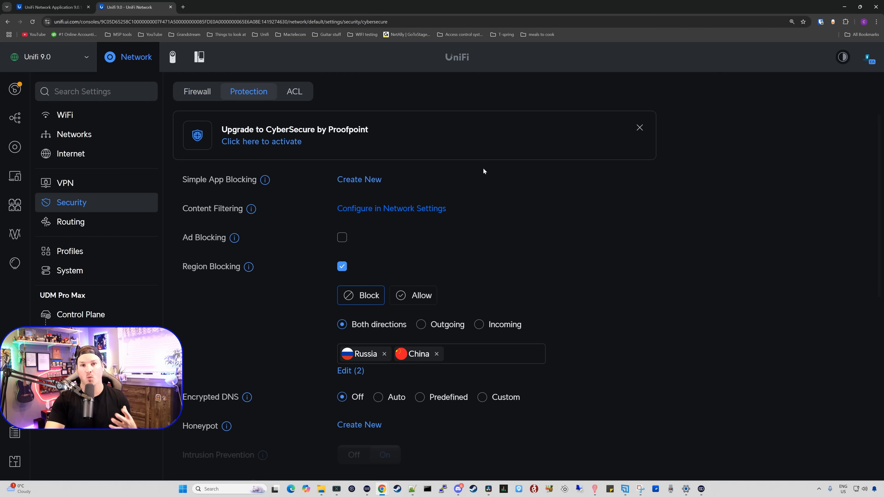
pyautogui.moveTo(248, 91)
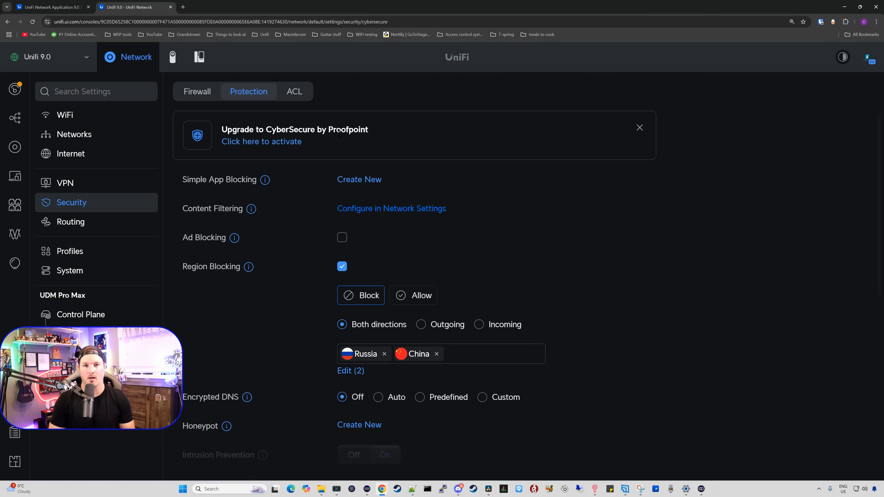
pyautogui.moveTo(289, 142)
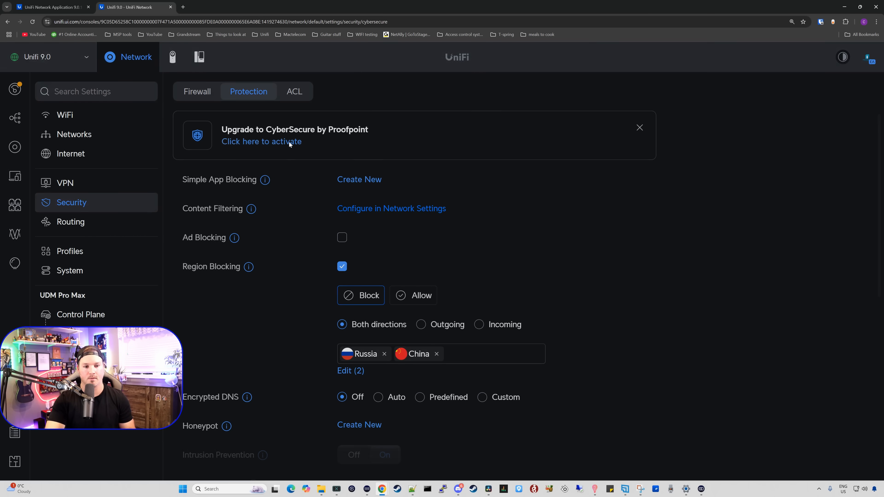
# Step: Bring up the CyberSecure by Proofpoint activation offer from the Protection banner
pyautogui.click(262, 141)
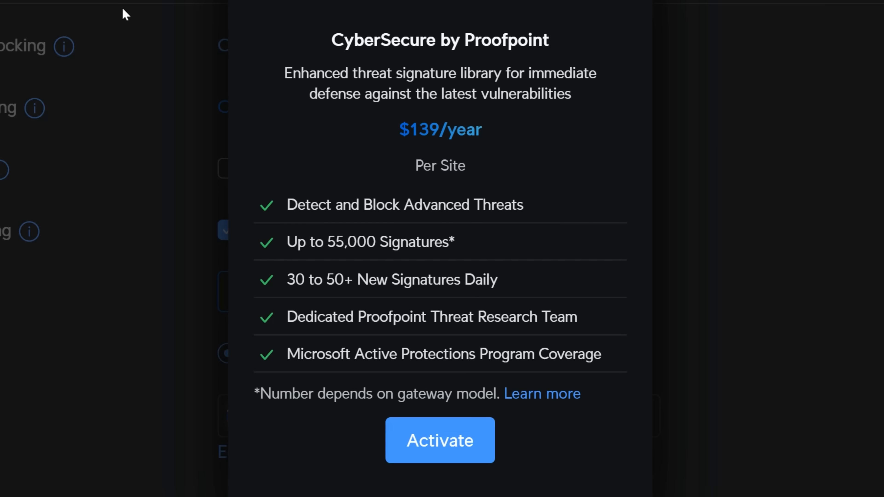
pyautogui.moveTo(541, 392)
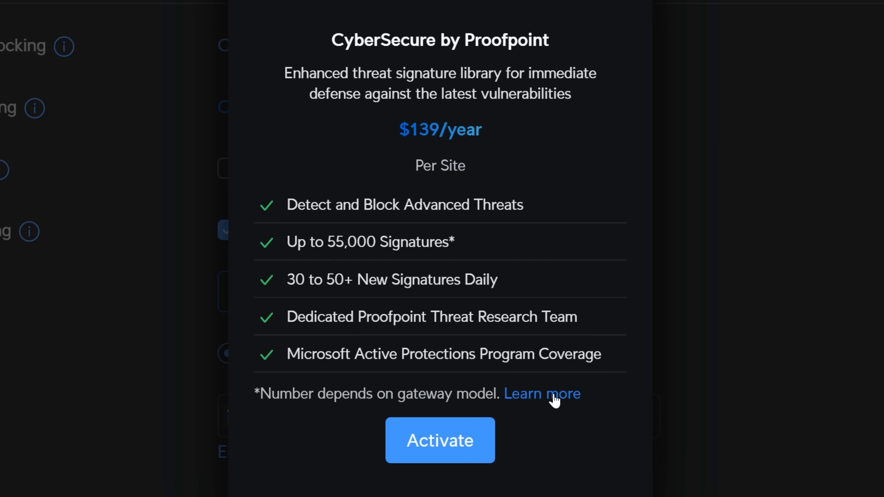
pyautogui.moveTo(560, 404)
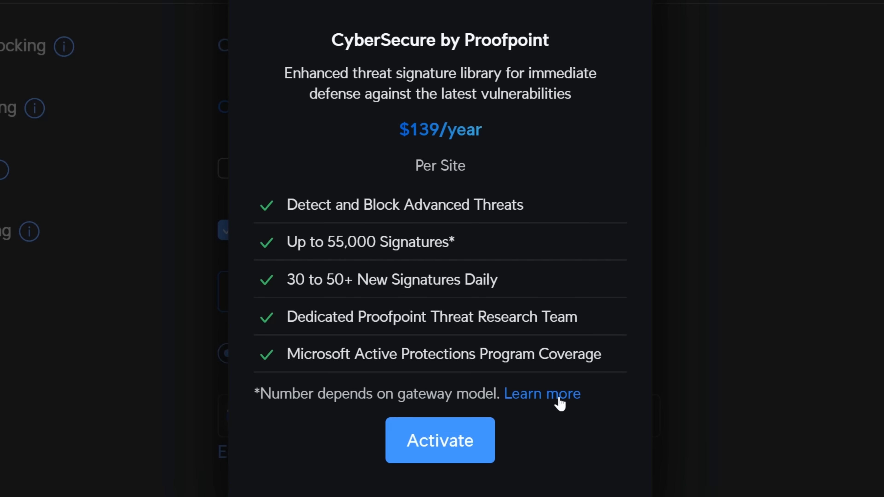
# Step: Confirm CyberSecure activation and review intrusion prevention with 60,524 signatures and active detections
pyautogui.click(439, 440)
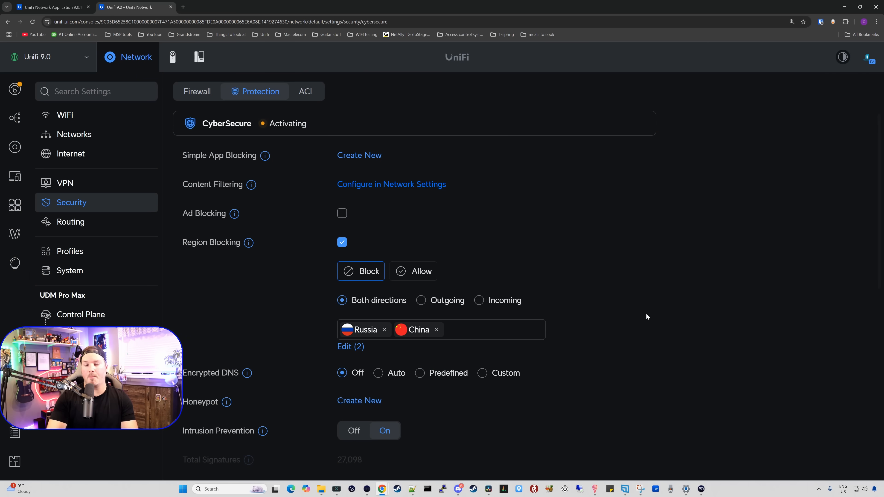
pyautogui.moveTo(264, 126)
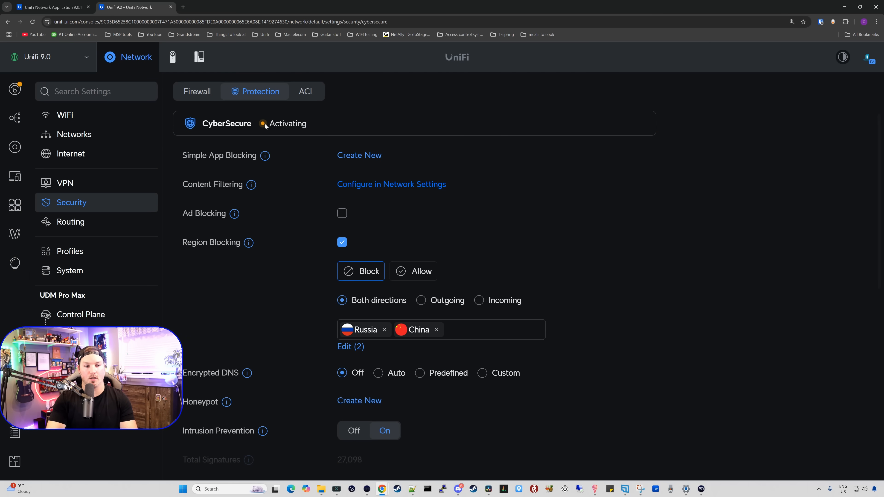
pyautogui.moveTo(269, 148)
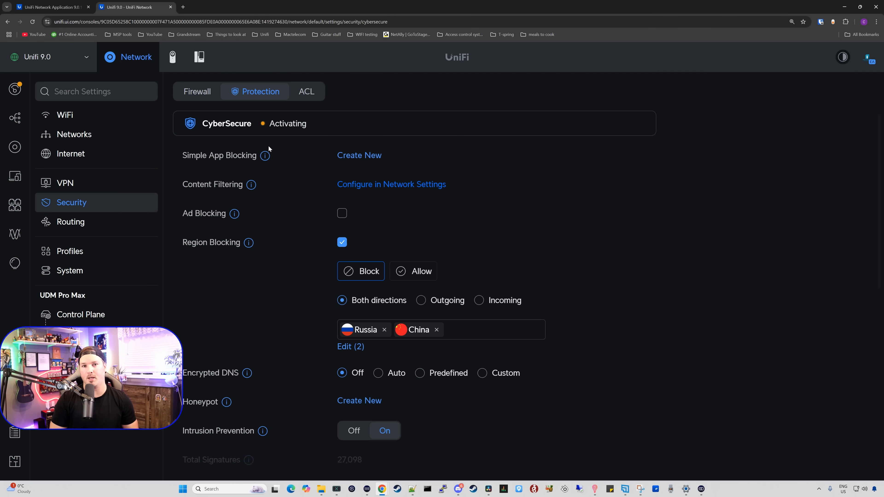
pyautogui.moveTo(309, 172)
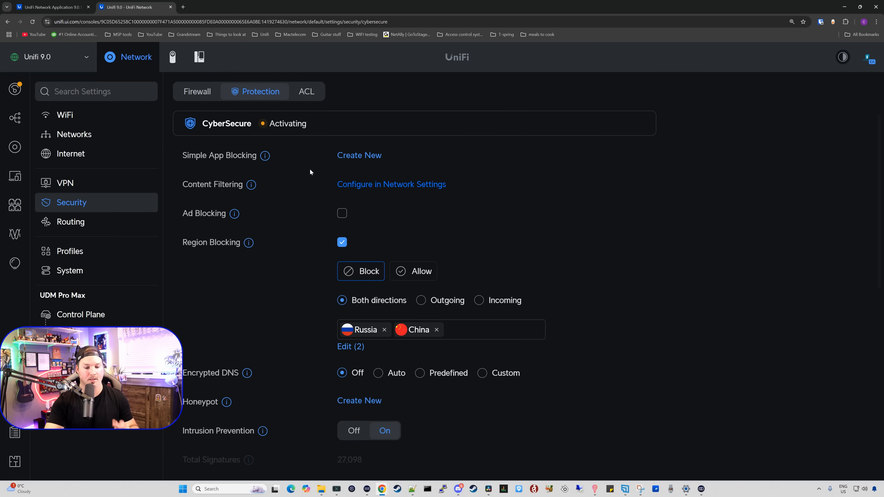
pyautogui.scroll(-3)
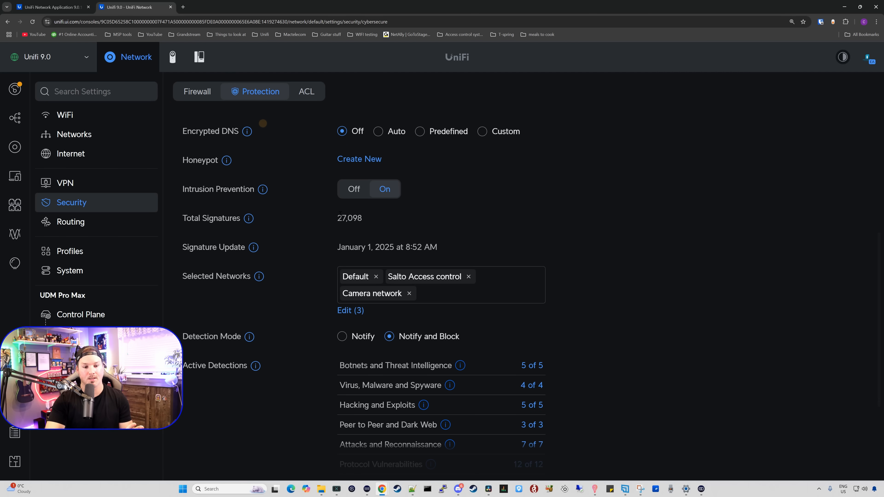
pyautogui.moveTo(339, 230)
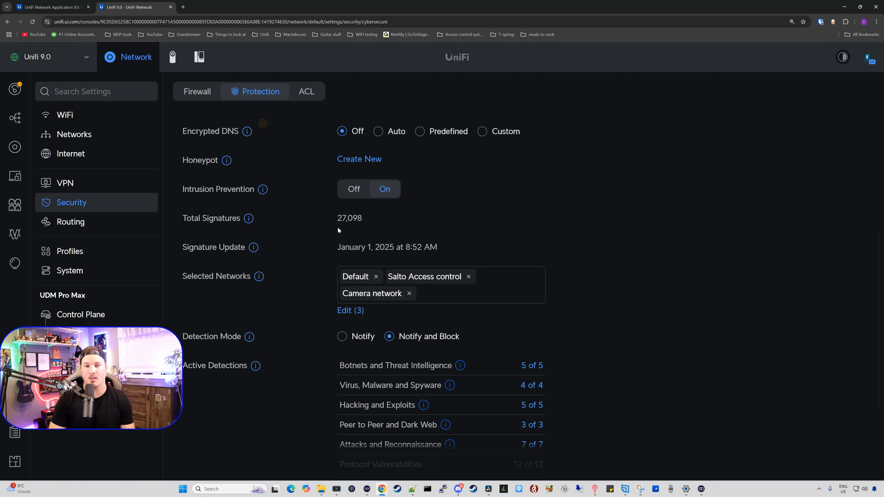
pyautogui.scroll(3)
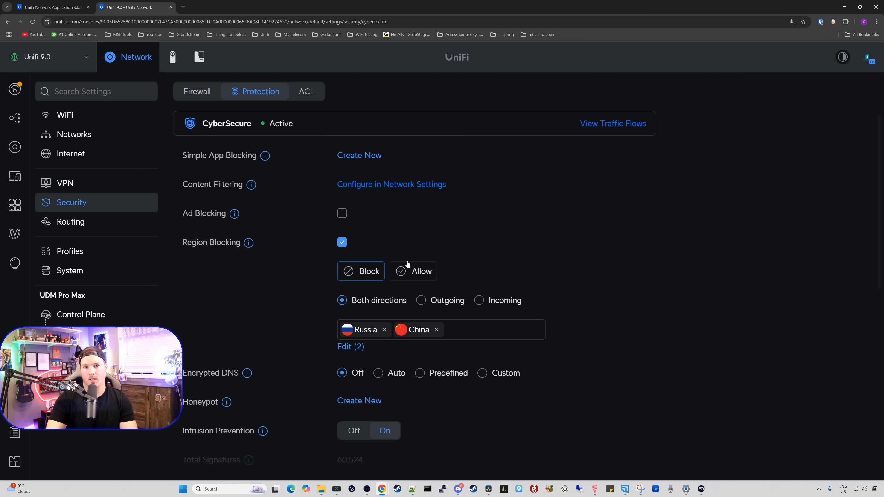
pyautogui.moveTo(606, 135)
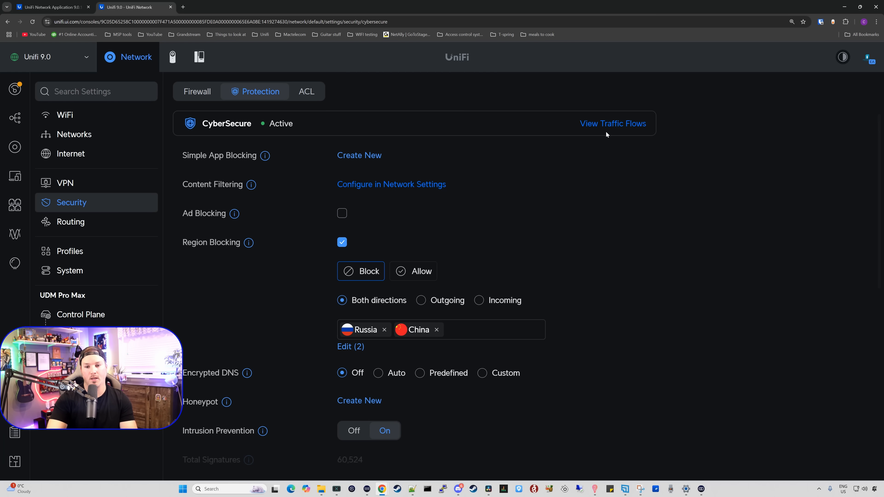
pyautogui.moveTo(612, 127)
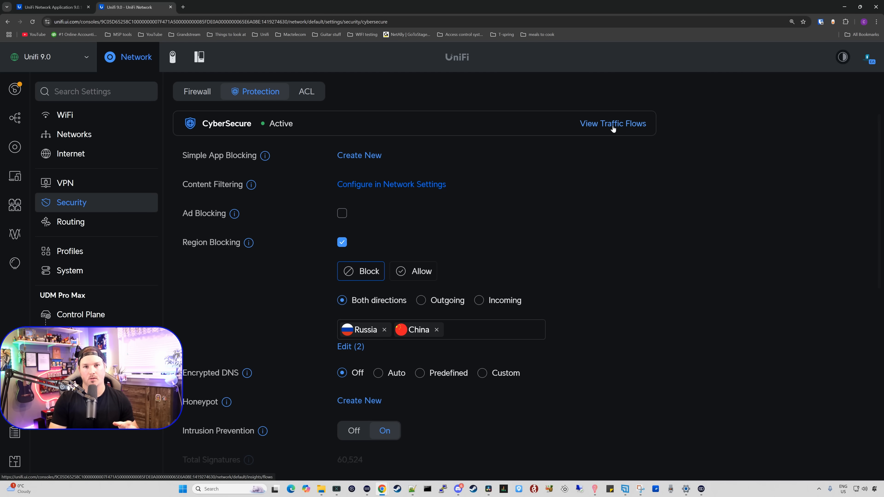
pyautogui.scroll(-3)
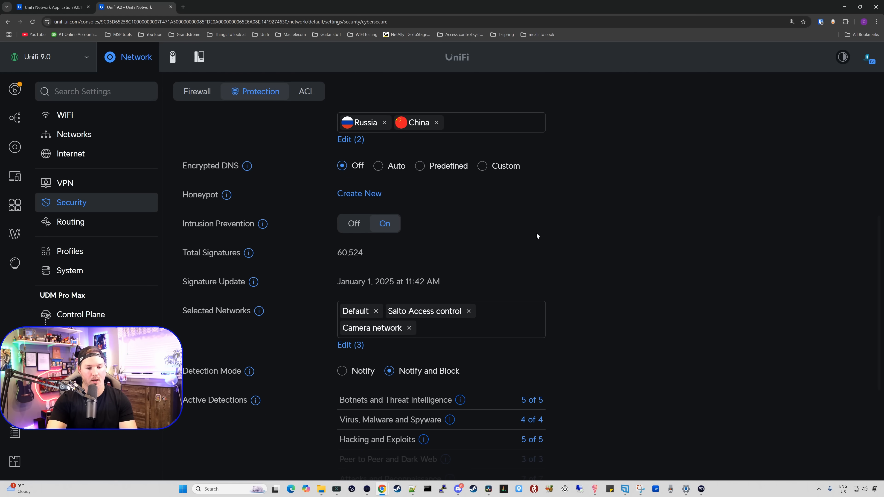
pyautogui.scroll(-3)
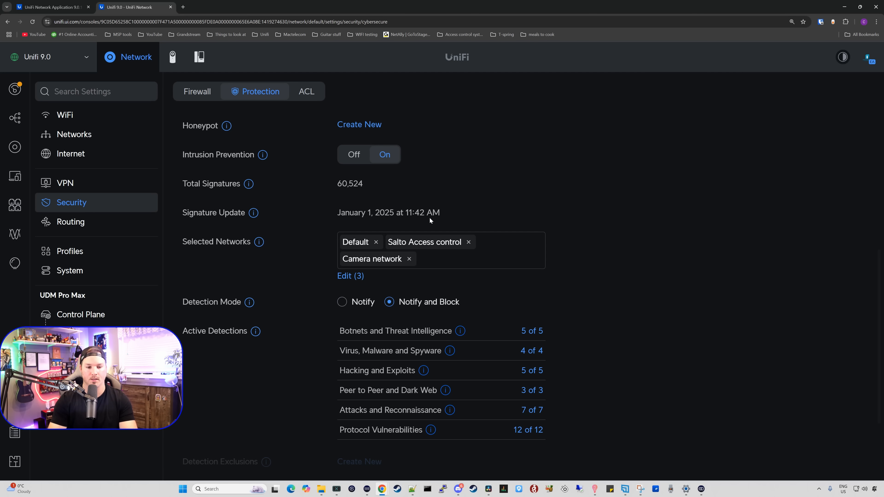
pyautogui.moveTo(278, 265)
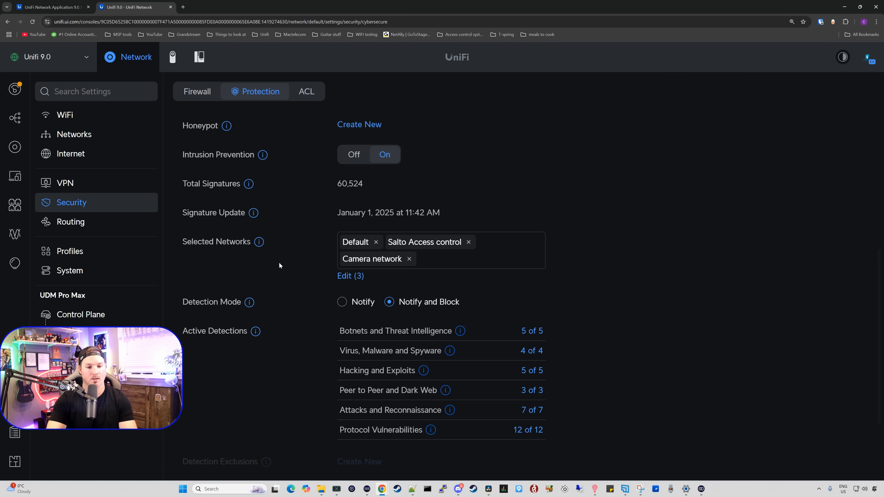
pyautogui.moveTo(316, 260)
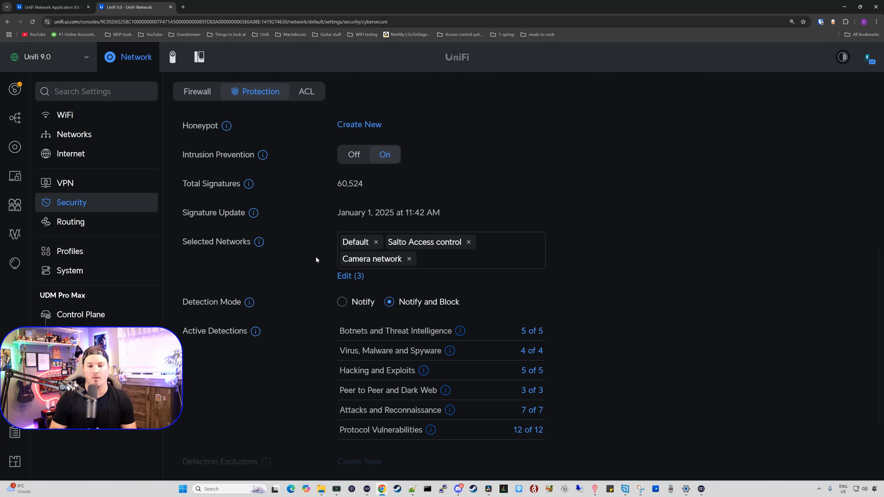
pyautogui.scroll(-3)
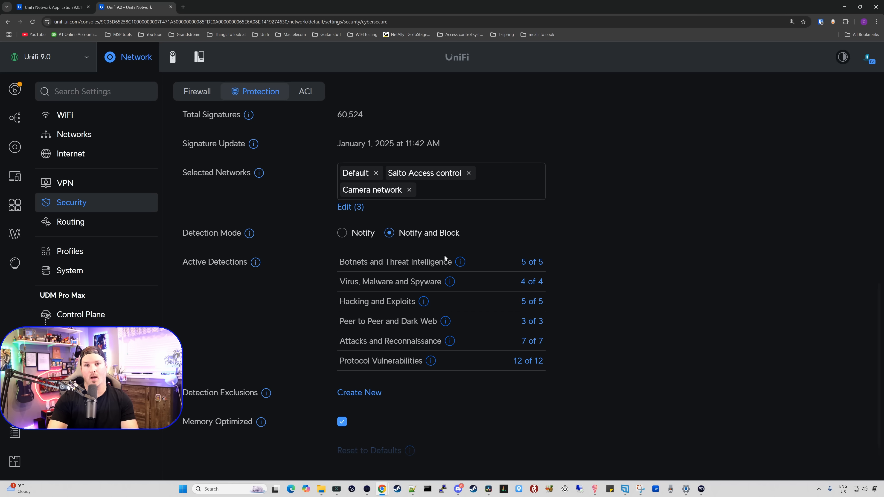
pyautogui.moveTo(420, 256)
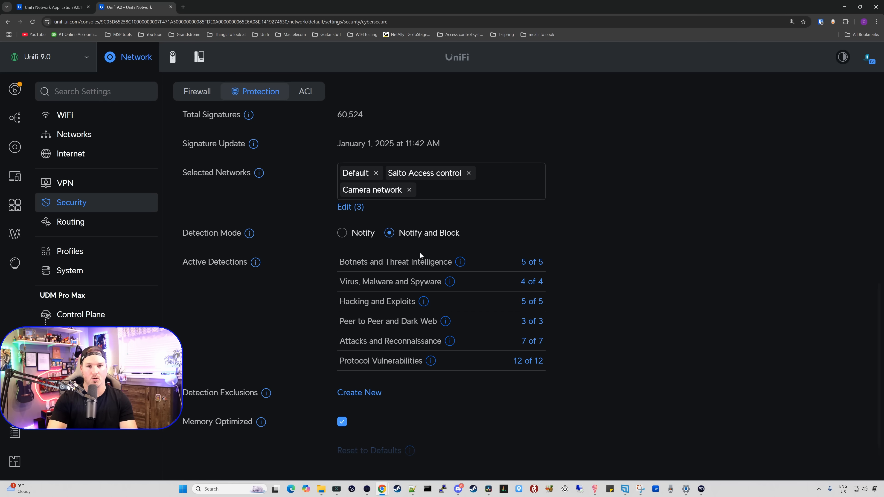
pyautogui.moveTo(424, 241)
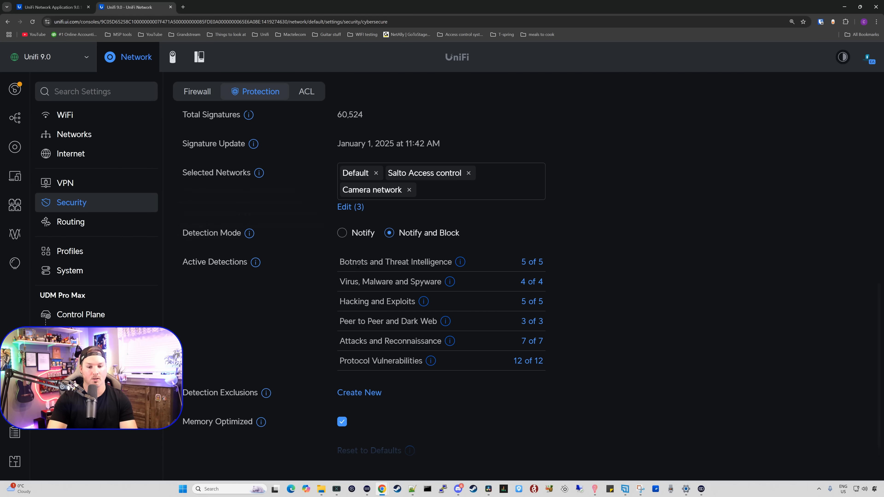
pyautogui.moveTo(552, 372)
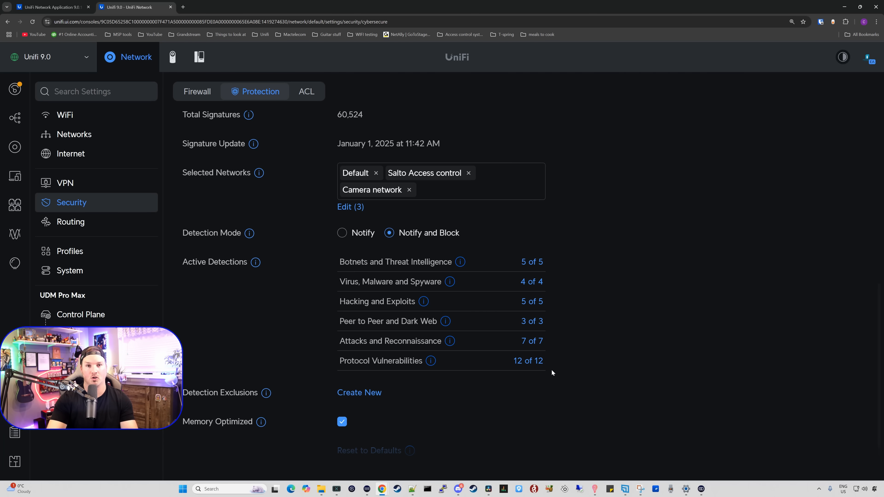
pyautogui.scroll(-3)
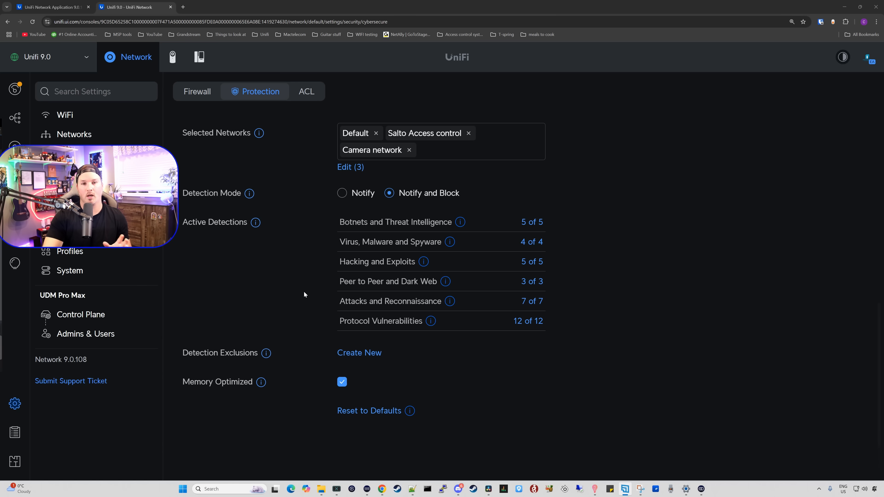
pyautogui.moveTo(291, 338)
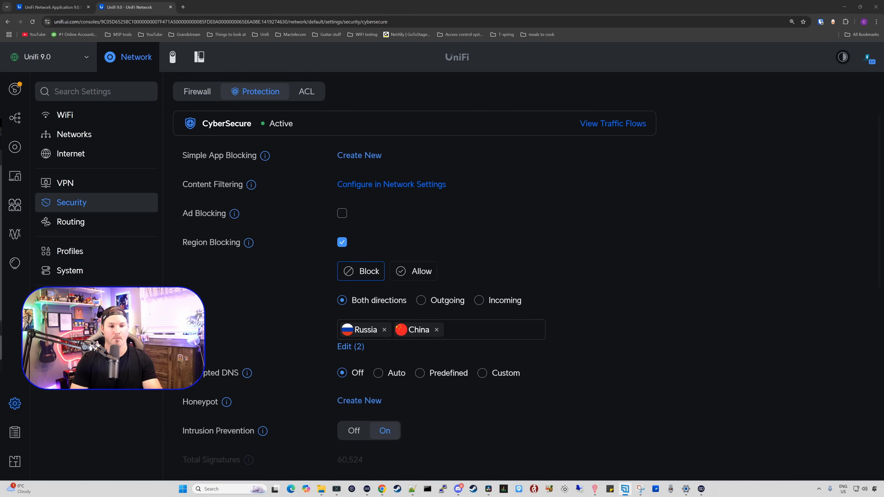
pyautogui.moveTo(211, 276)
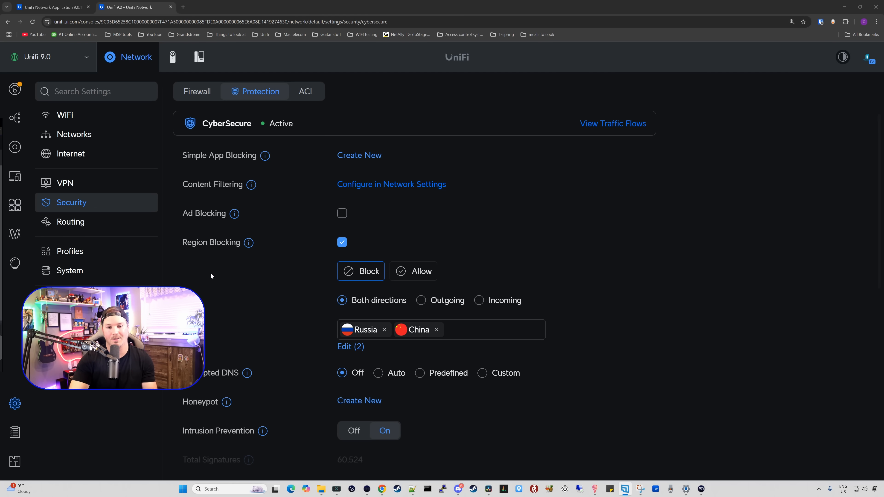
pyautogui.moveTo(274, 163)
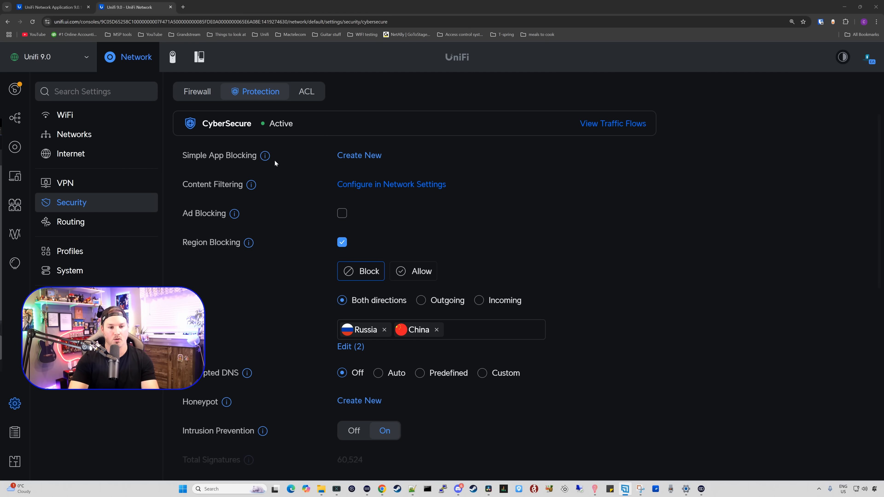
pyautogui.click(358, 155)
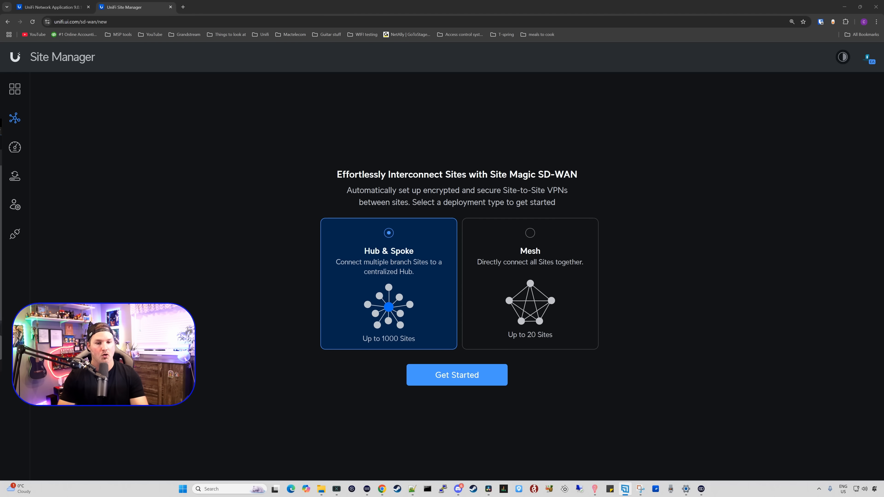
pyautogui.moveTo(15, 118)
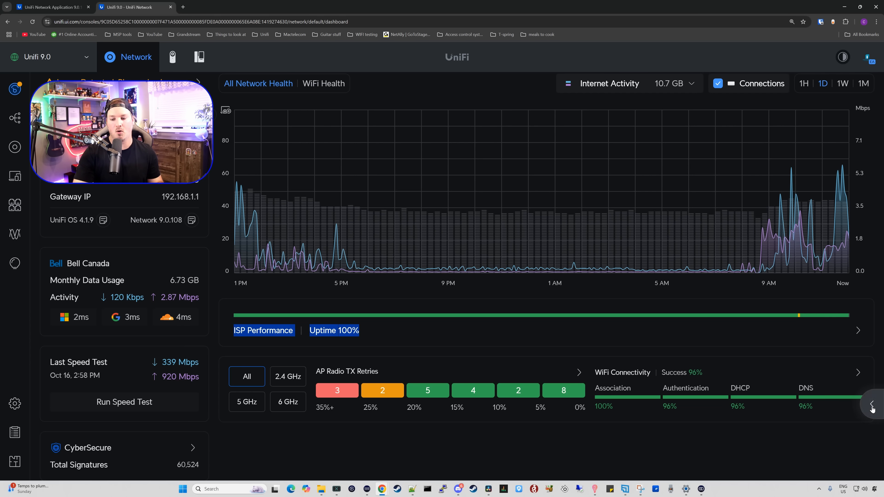
# Step: Review the Dashboard Widgets options, then show the list of all 28 site devices
pyautogui.click(871, 405)
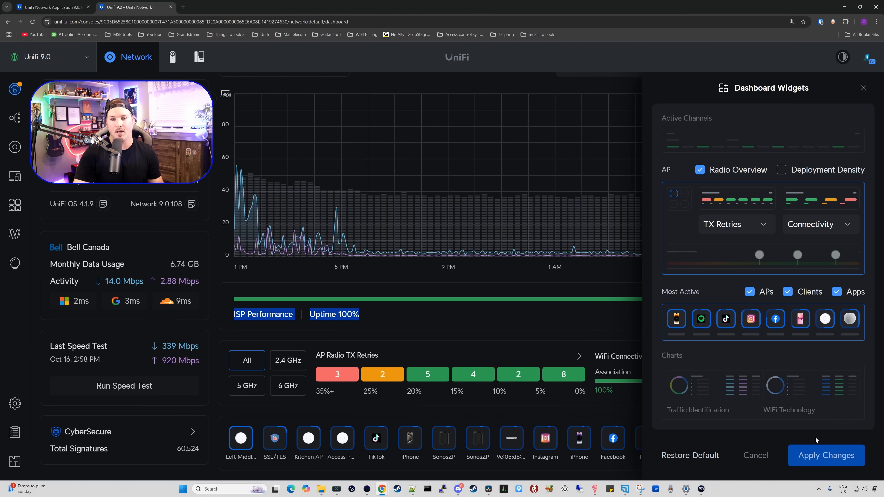
pyautogui.click(15, 147)
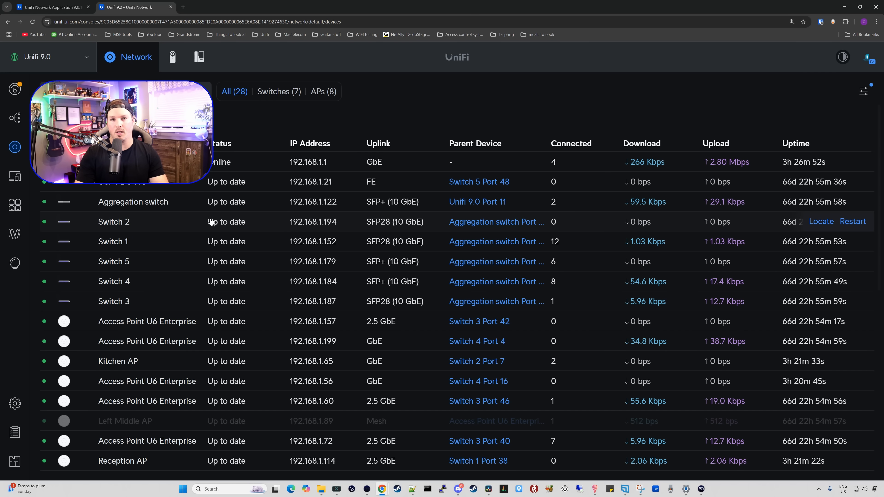
pyautogui.moveTo(278, 226)
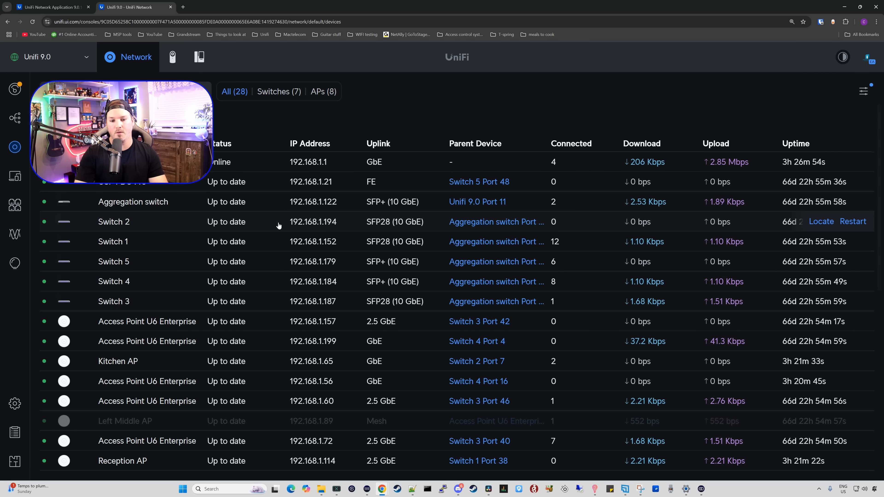